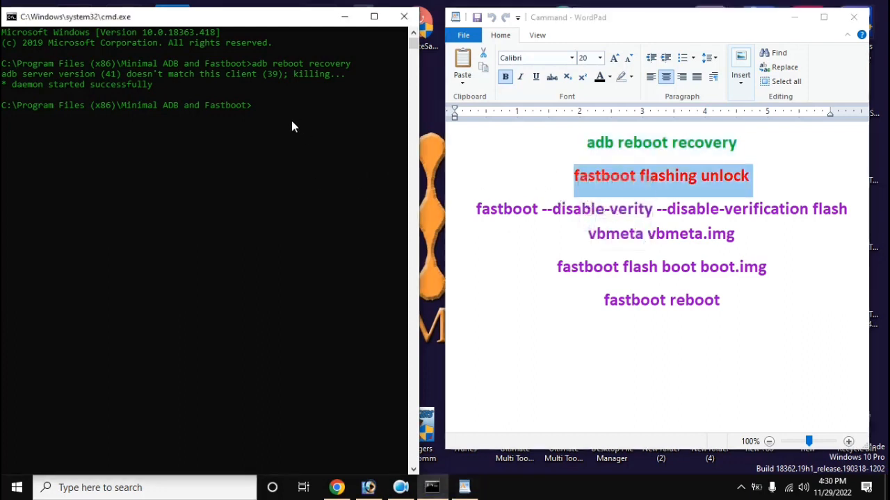
# Step: Run 'fastboot flashing unlock' to start the bootloader unlock, finishing with OKAY
pyautogui.write('fastboot flashing unlock')
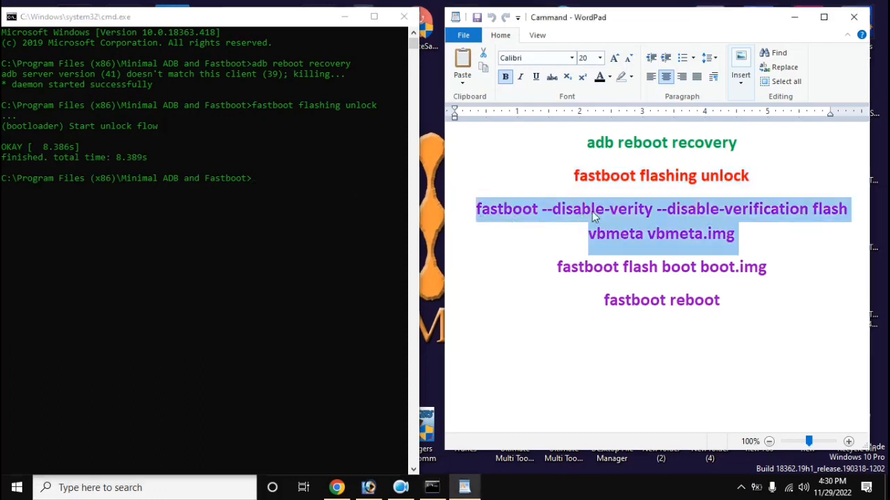
pyautogui.moveTo(417, 270)
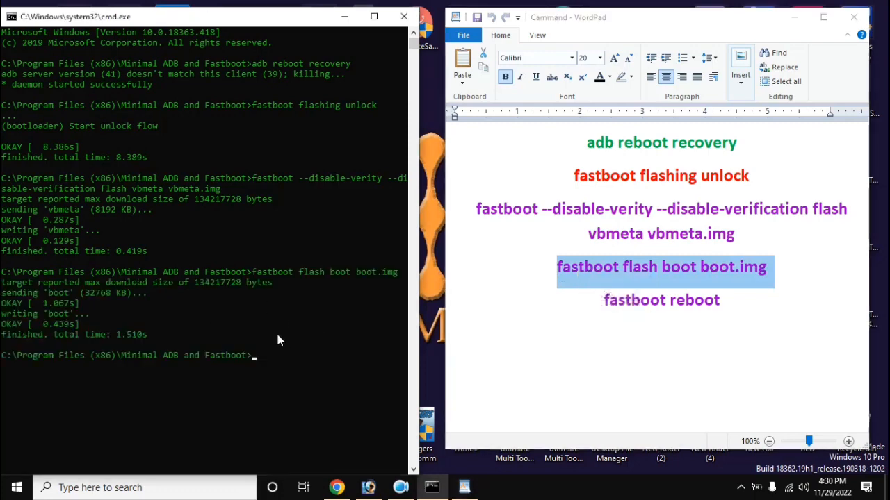
# Step: Right-click the 'fastboot reboot' command in WordPad to copy it
pyautogui.rightClick(661, 299)
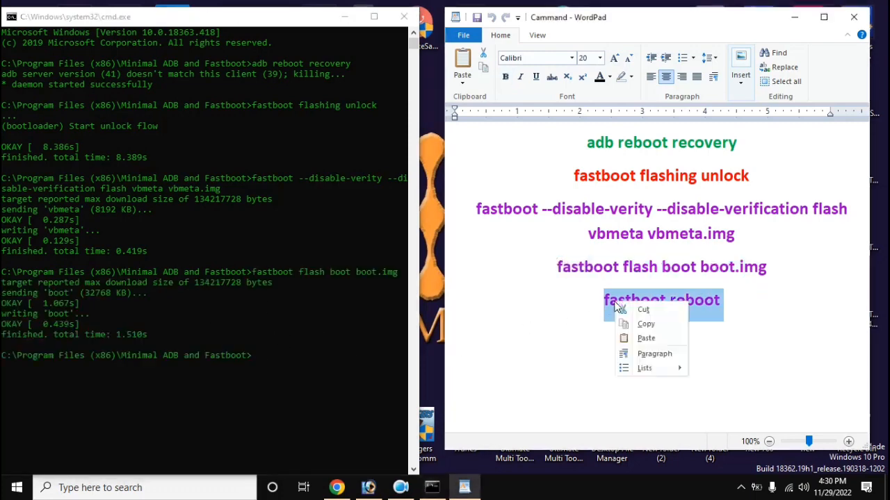